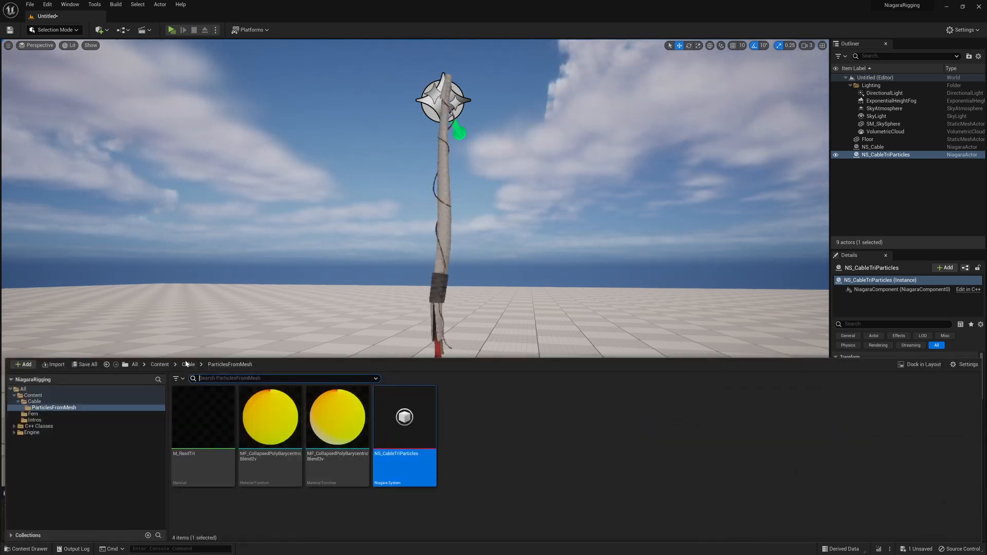
Open the NS_CableTriParticles Niagara system from the Content Browser.
double_click(405, 417)
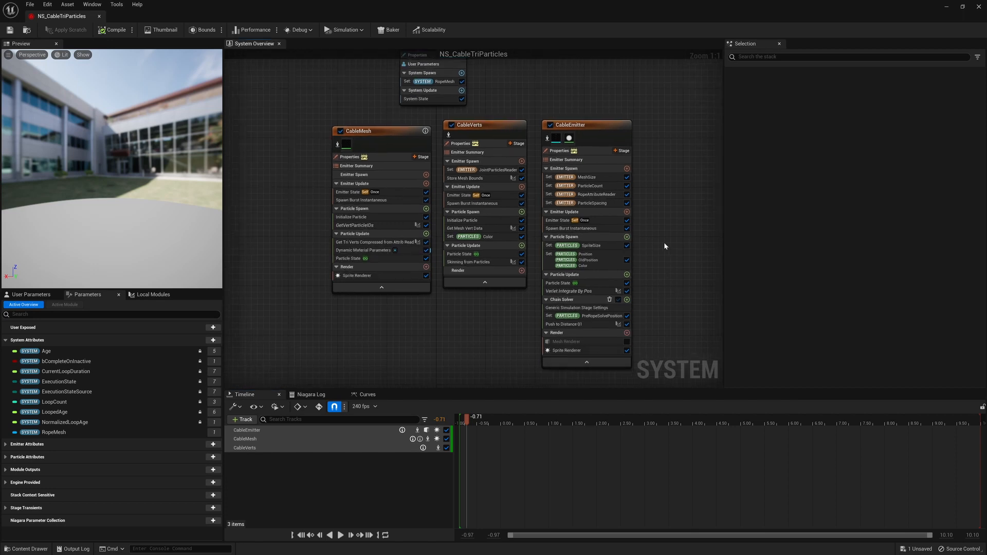
Inspect the CableEmitter and CableVerts emitters, then view the RopeMesh parameter set to BrokenCable.
left_click(585, 124)
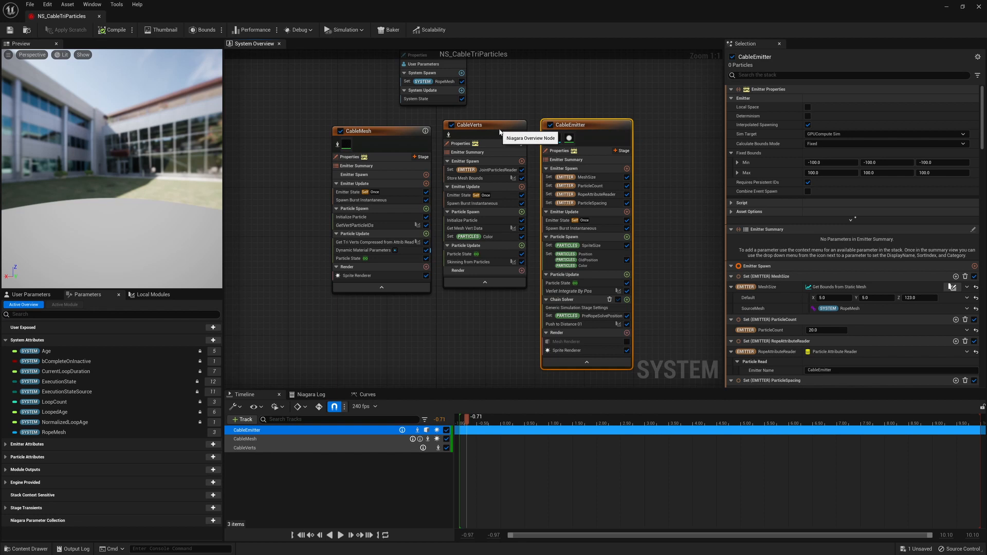
left_click(474, 124)
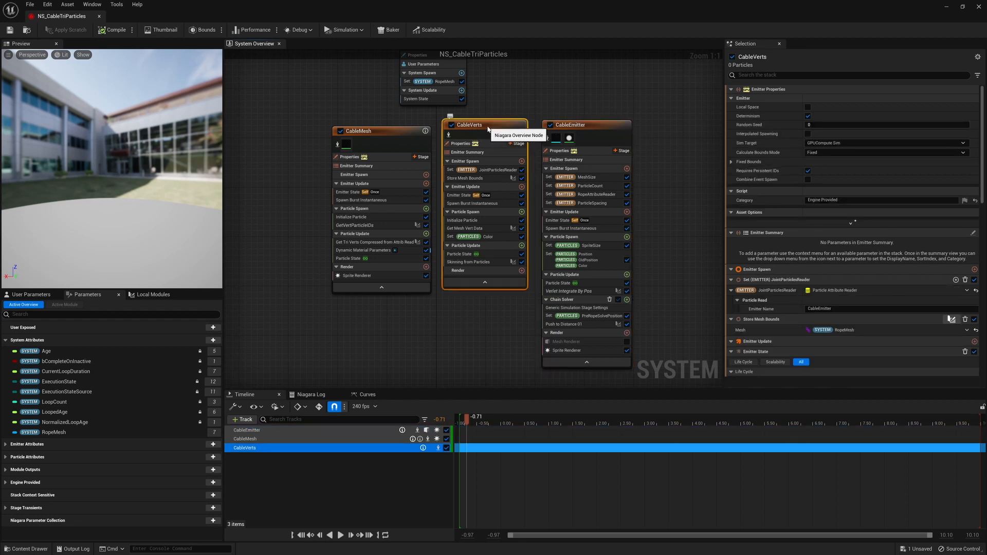
mouse_move(365, 135)
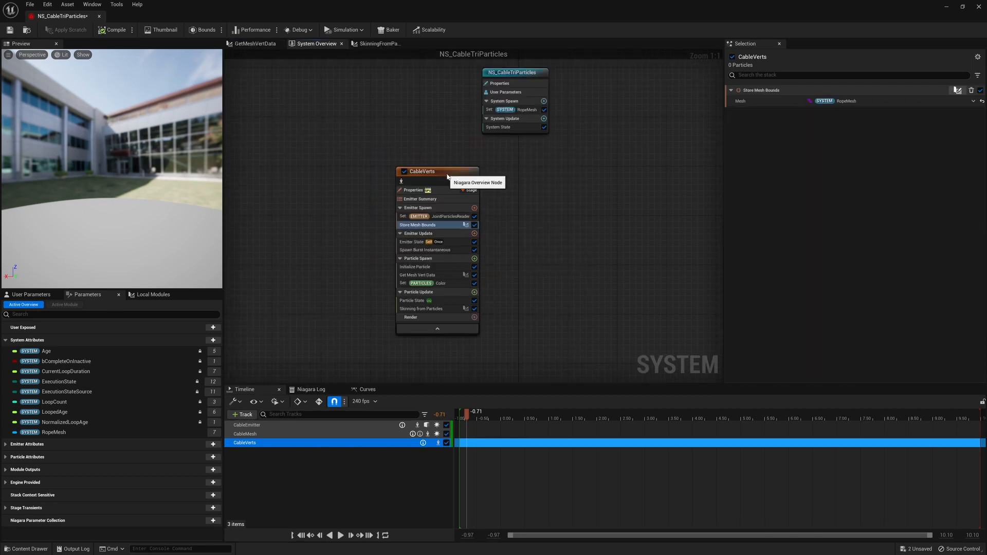
mouse_move(524, 109)
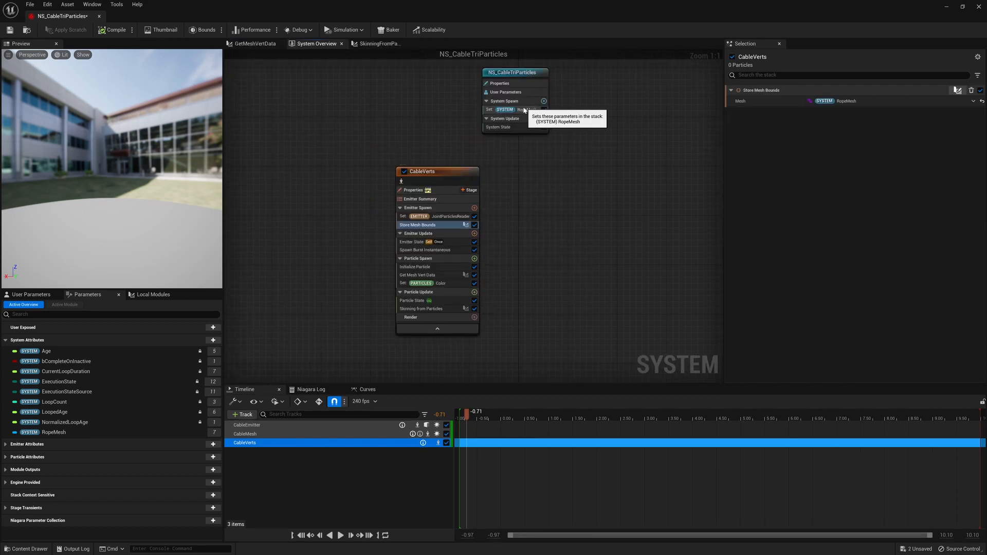
left_click(505, 110)
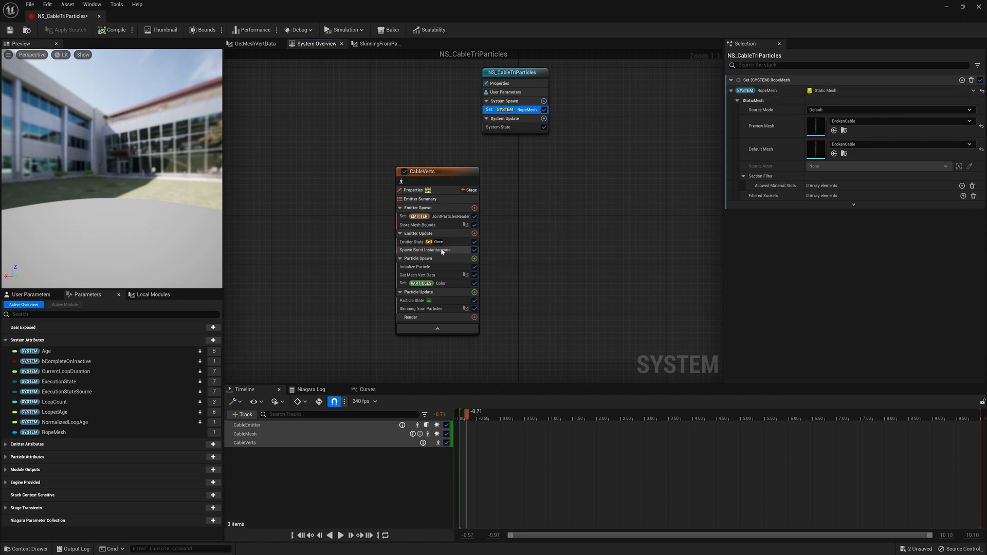
Open the GetMeshVertData module graph and move on to the next graph tab.
left_click(424, 250)
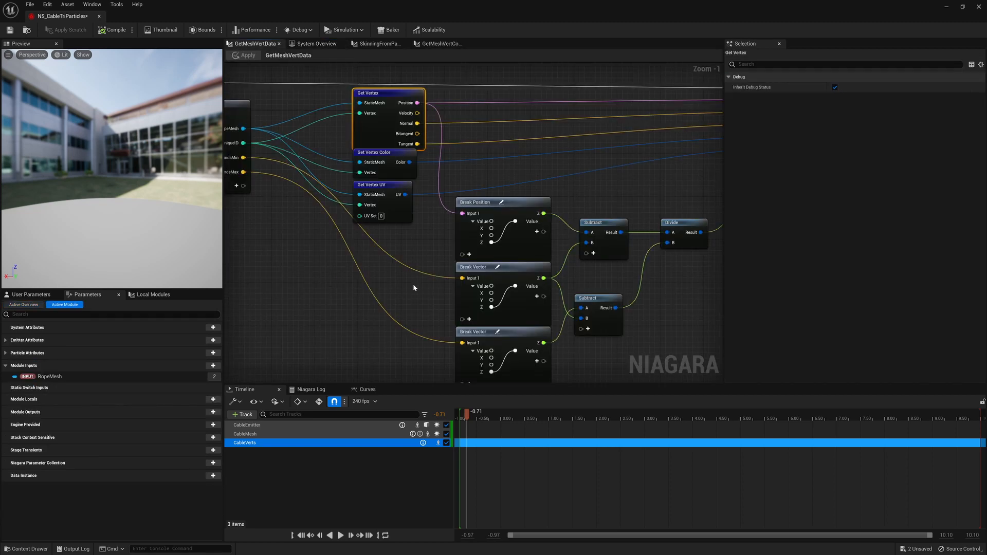
mouse_move(261, 214)
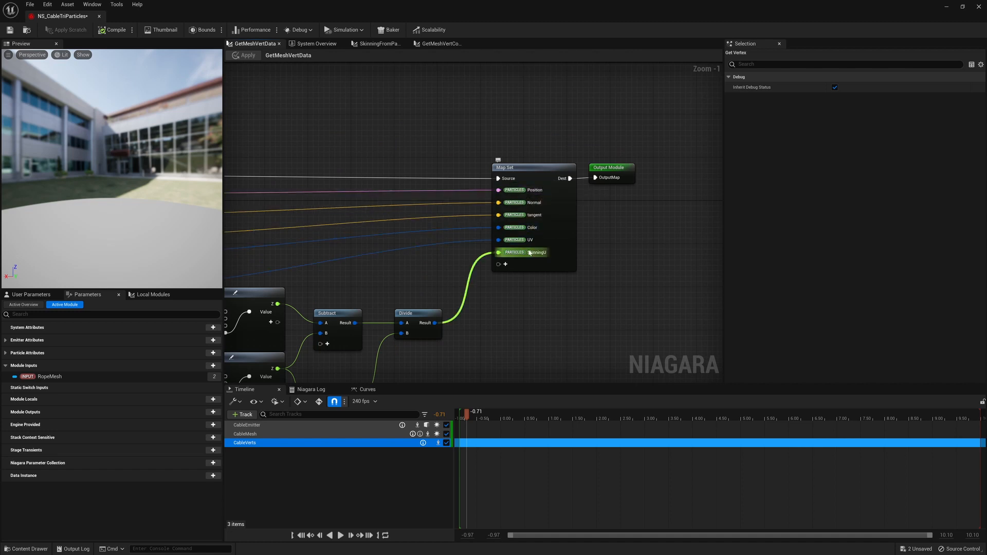
left_click(318, 43)
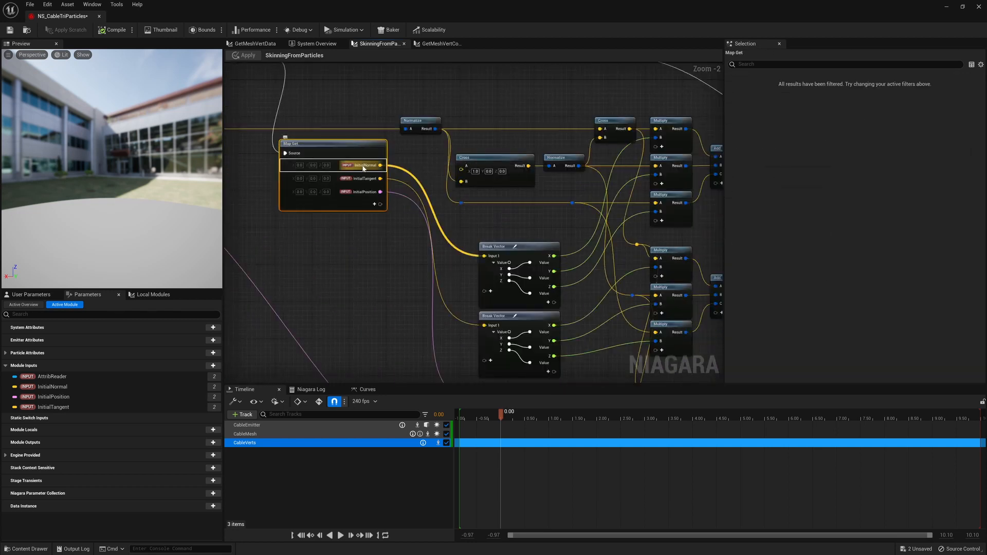
mouse_move(364, 167)
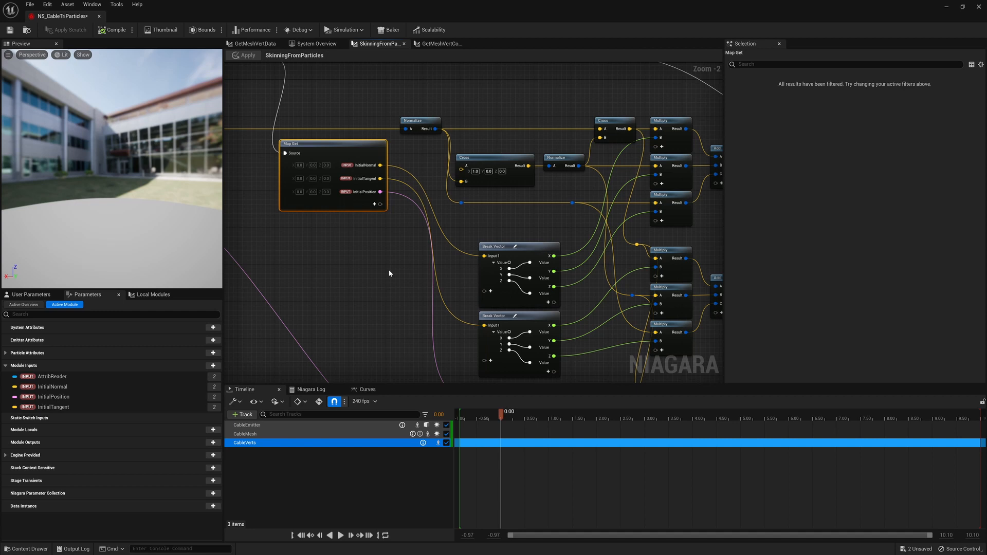
mouse_move(497, 237)
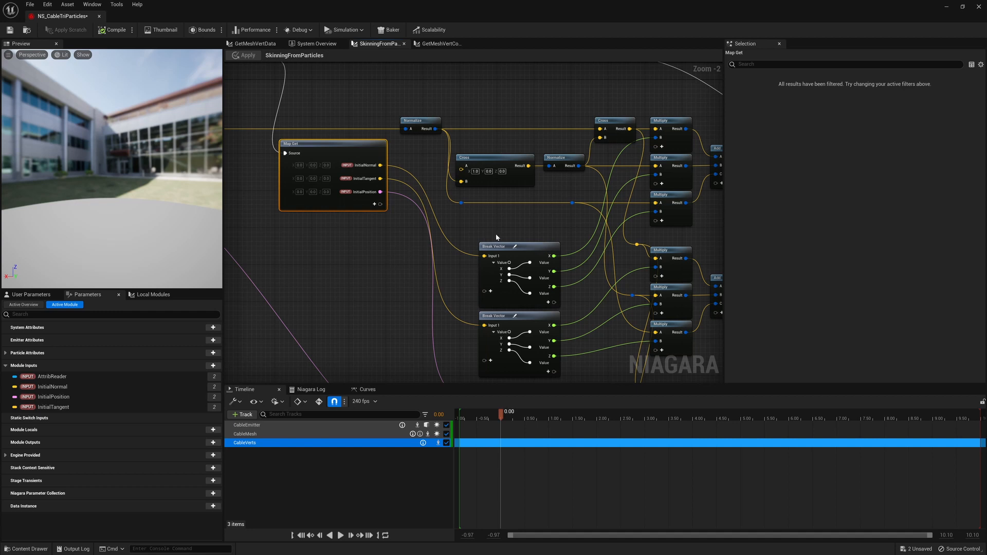
Review SkinningFromParticles' Map Get, Break Vector and Multiply nodes, then open the next tab.
left_click(316, 44)
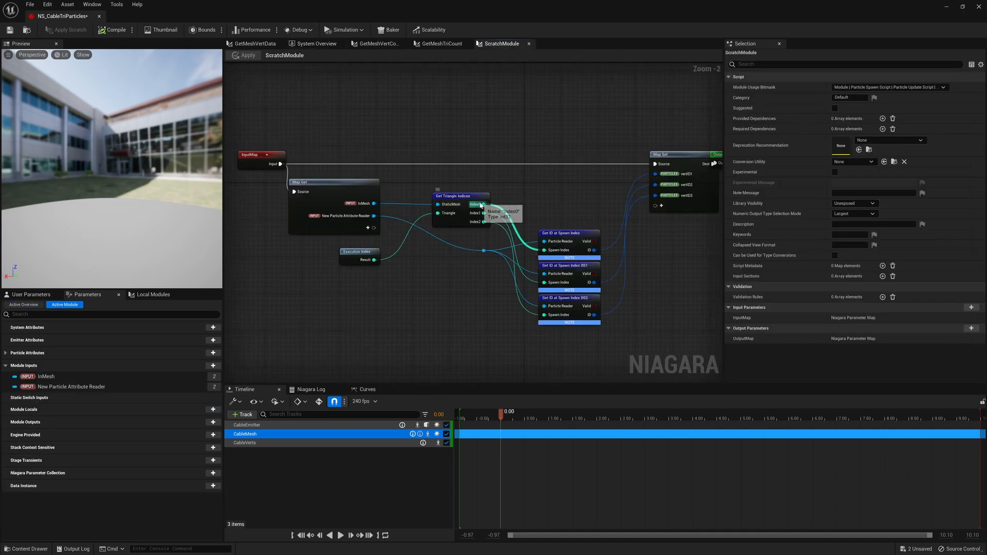
Return from the triangle-indices ScratchModule to the System Overview.
left_click(317, 44)
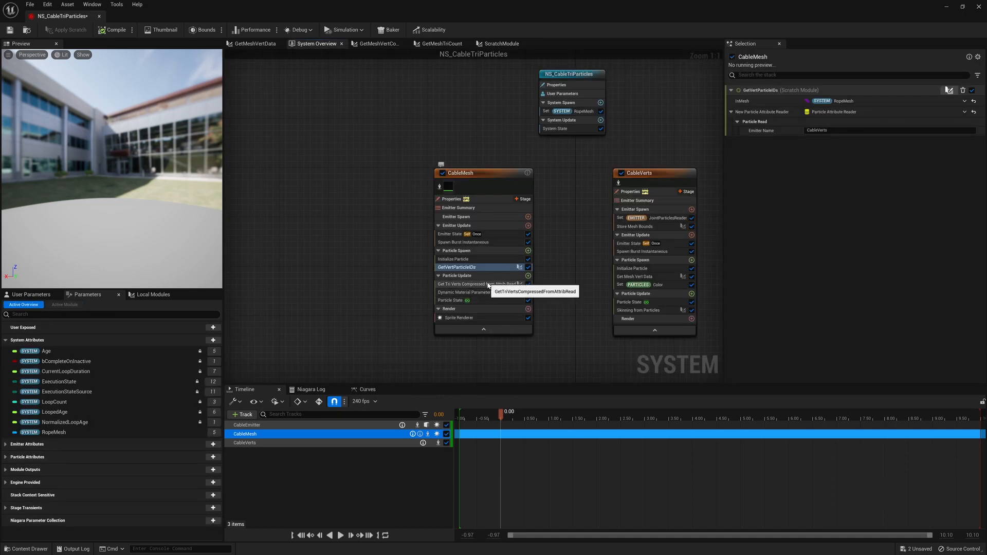
mouse_move(472, 285)
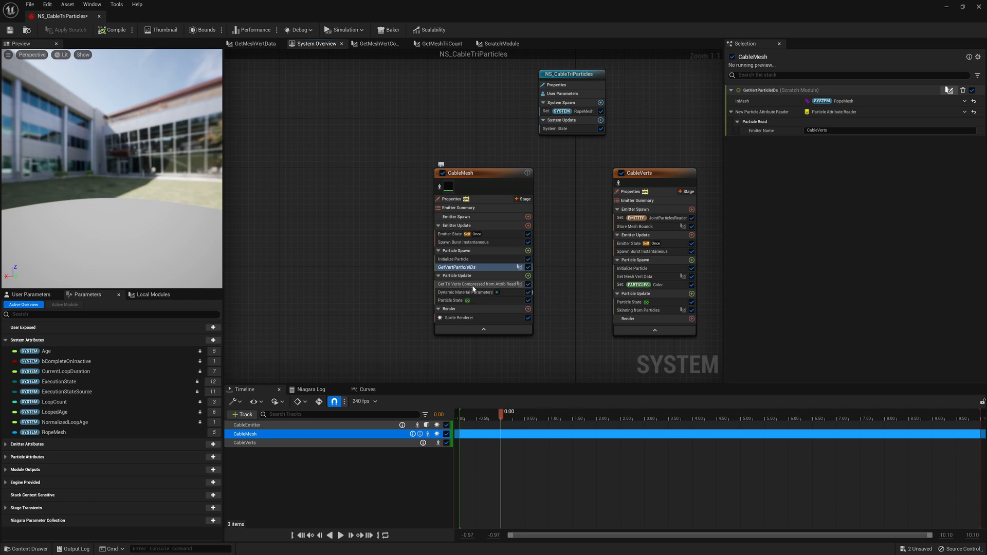
Select CableMesh's Get Tri Verts Compressed from Attrib Read module to view its settings.
left_click(478, 284)
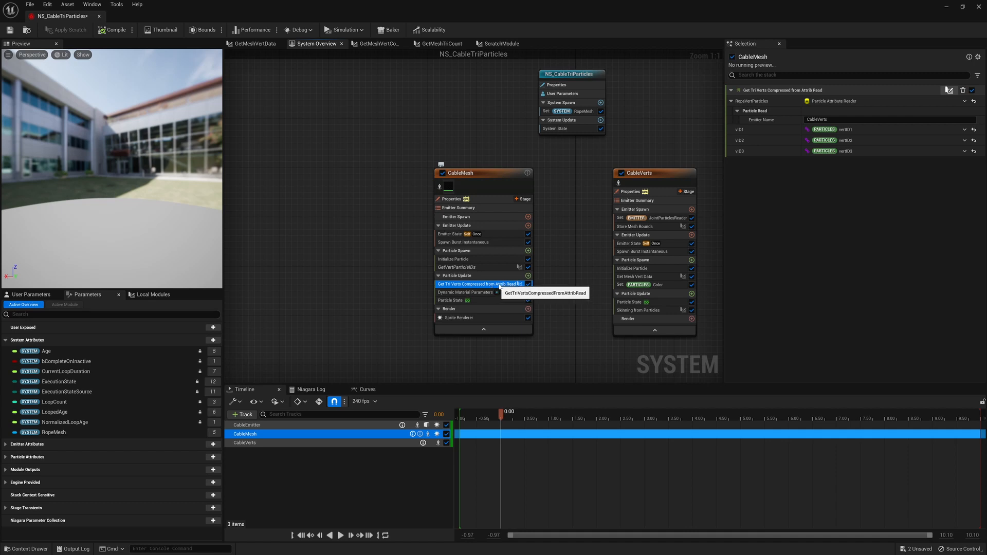
mouse_move(556, 284)
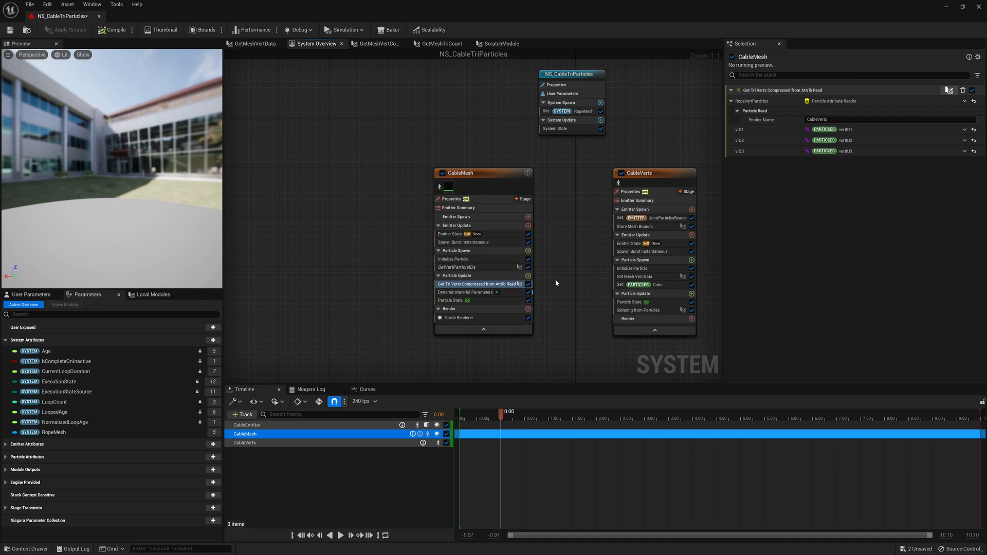
mouse_move(575, 266)
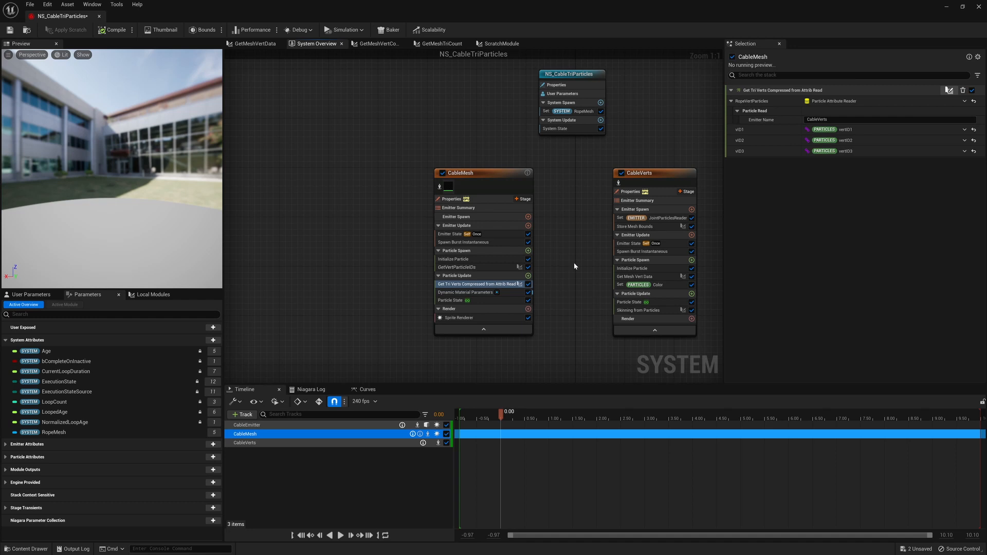
mouse_move(562, 284)
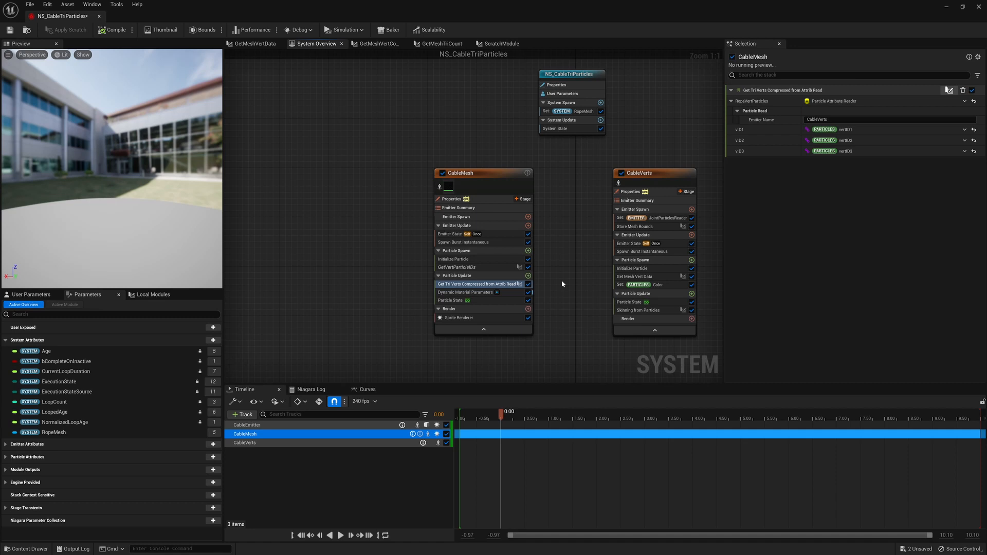
mouse_move(564, 224)
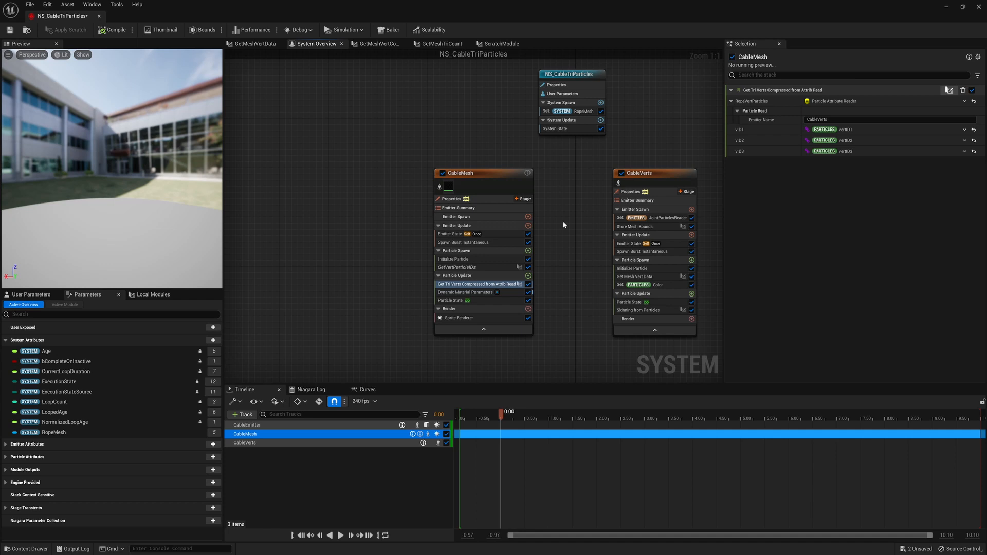
mouse_move(588, 276)
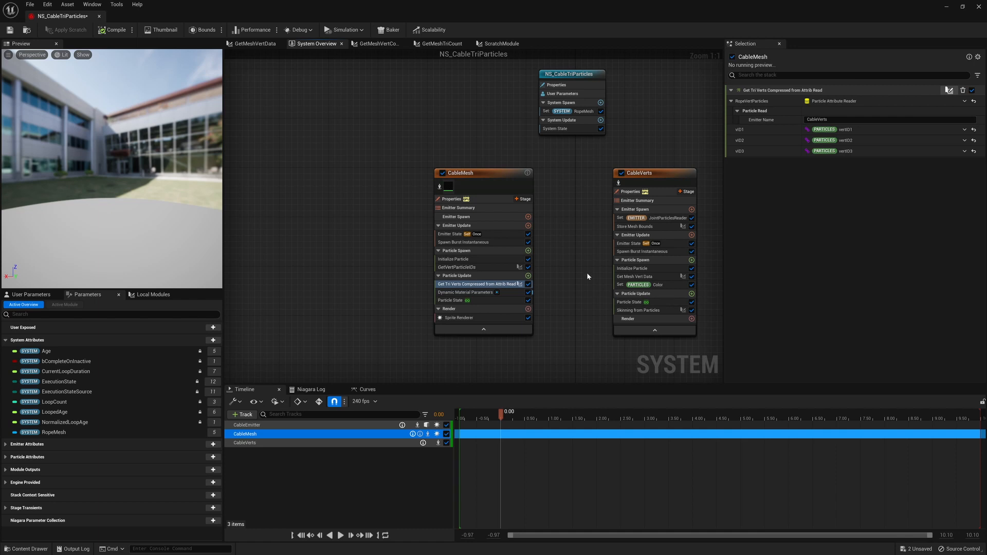
double_click(477, 283)
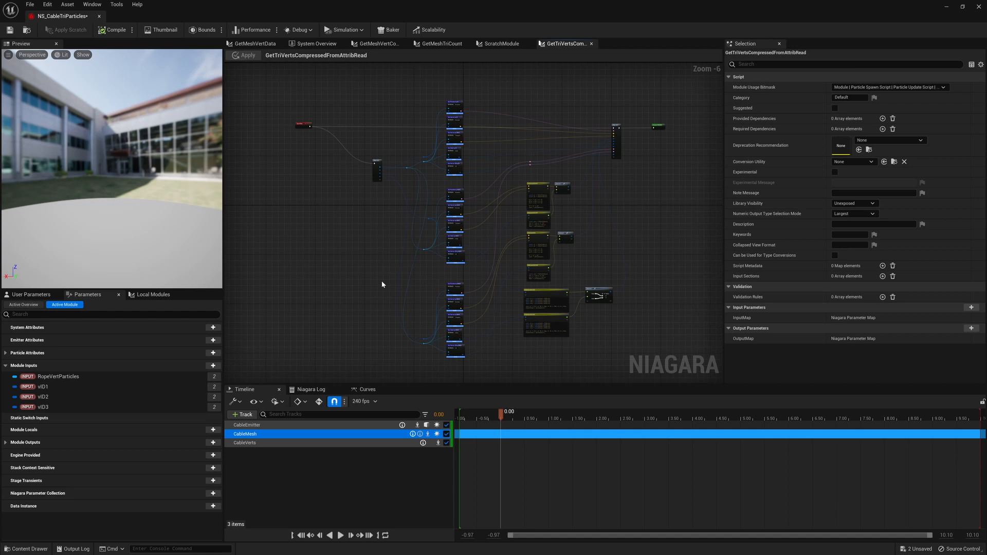
mouse_move(380, 283)
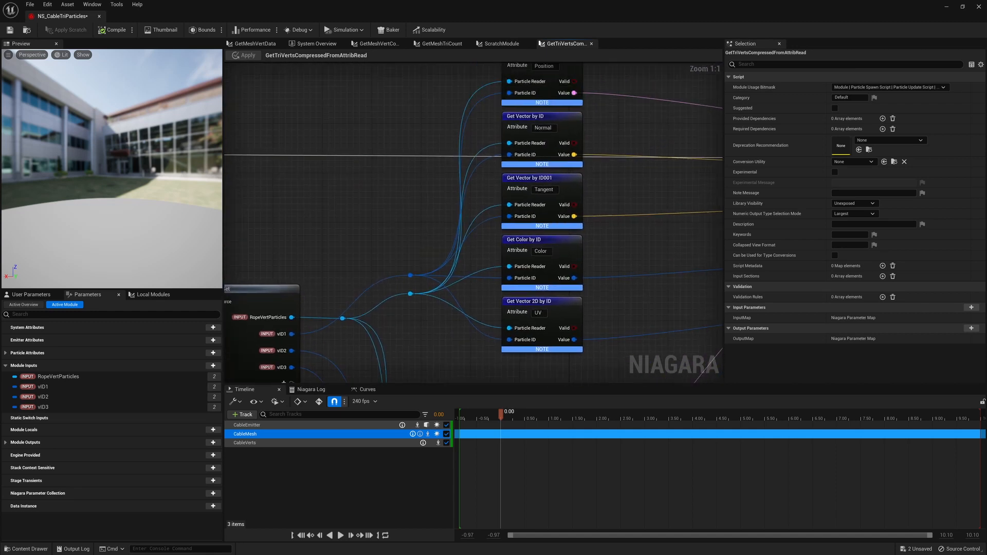
scroll("down", 3)
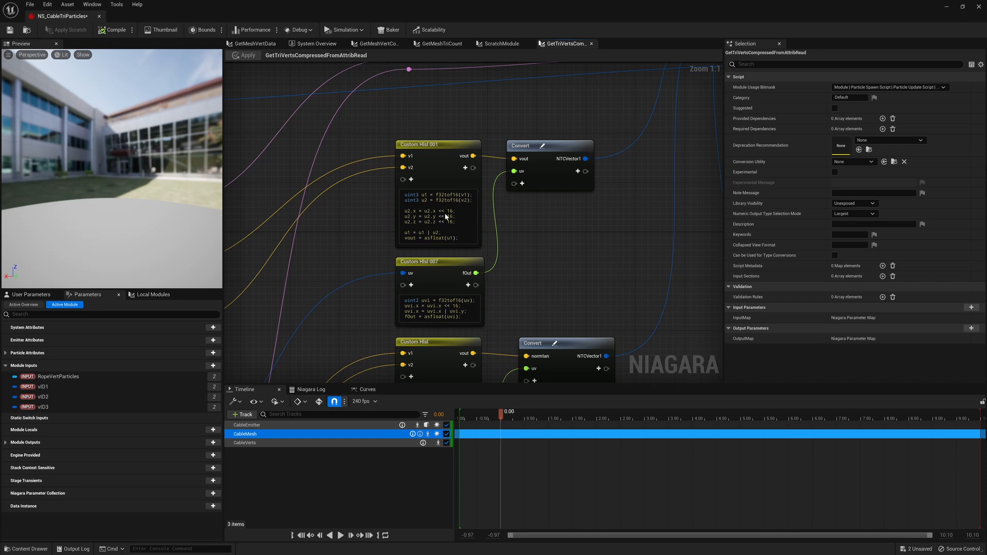
mouse_move(471, 233)
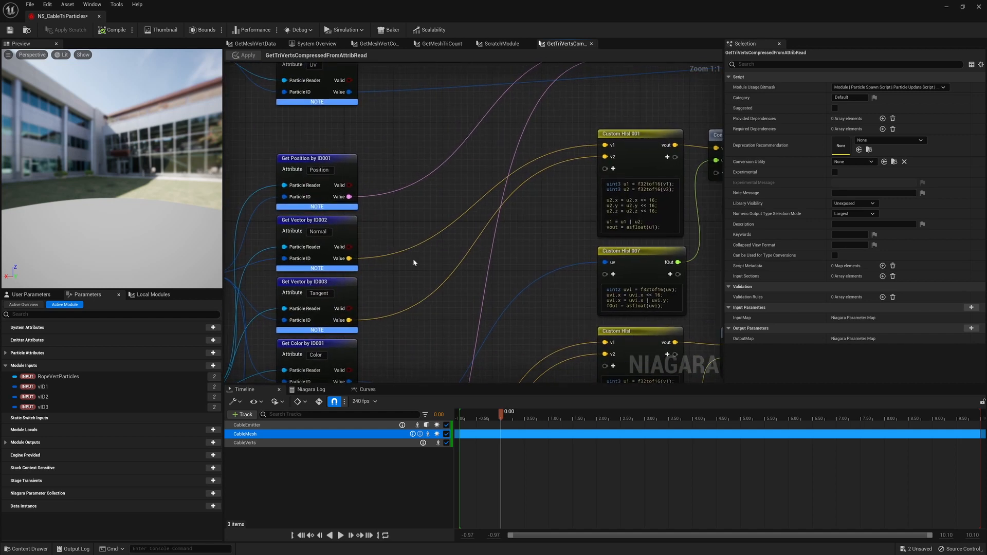
mouse_move(545, 193)
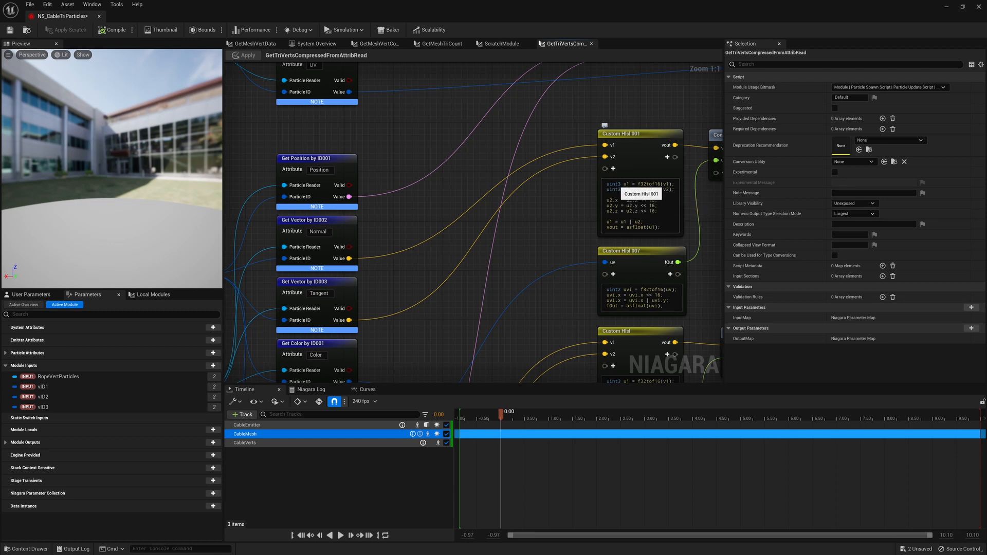
double_click(648, 184)
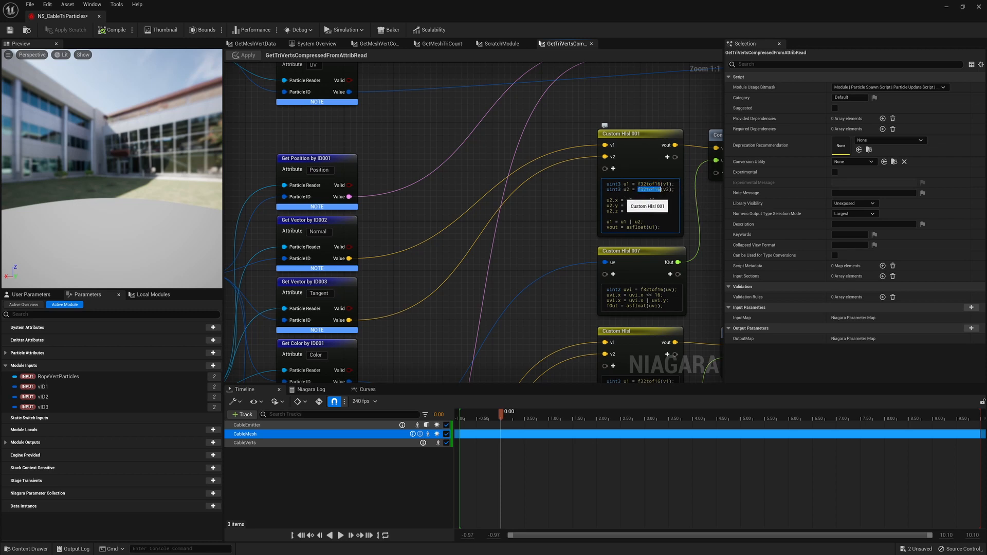
mouse_move(561, 199)
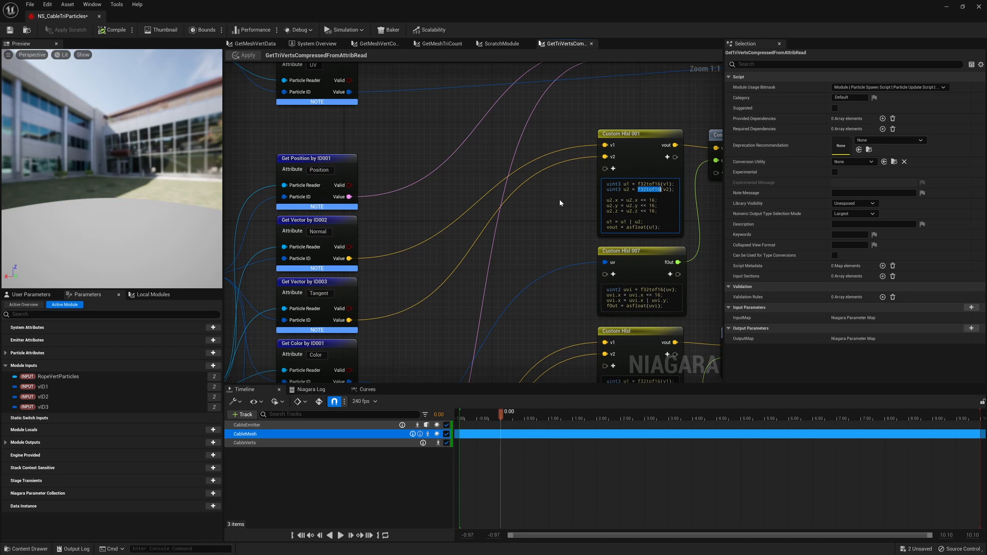
mouse_move(602, 212)
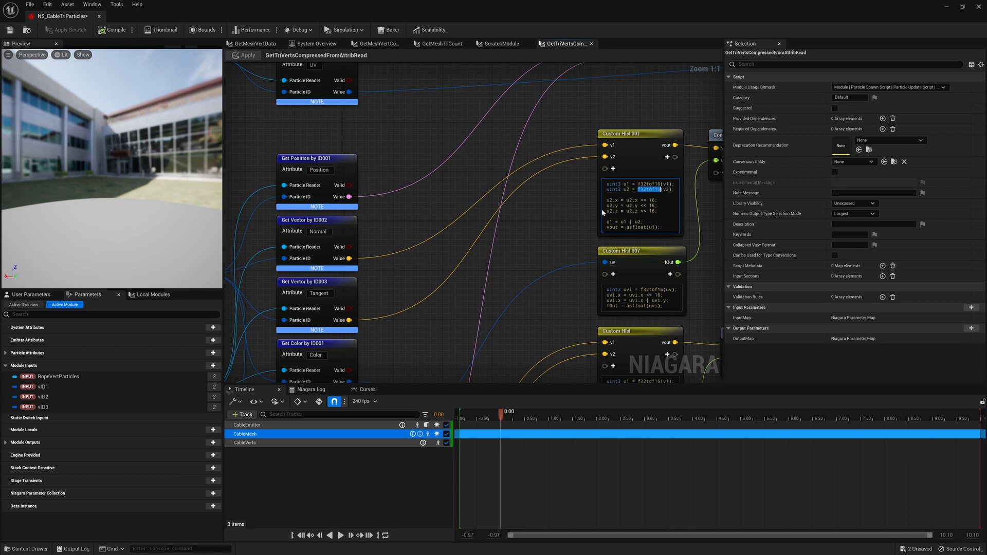
mouse_move(603, 212)
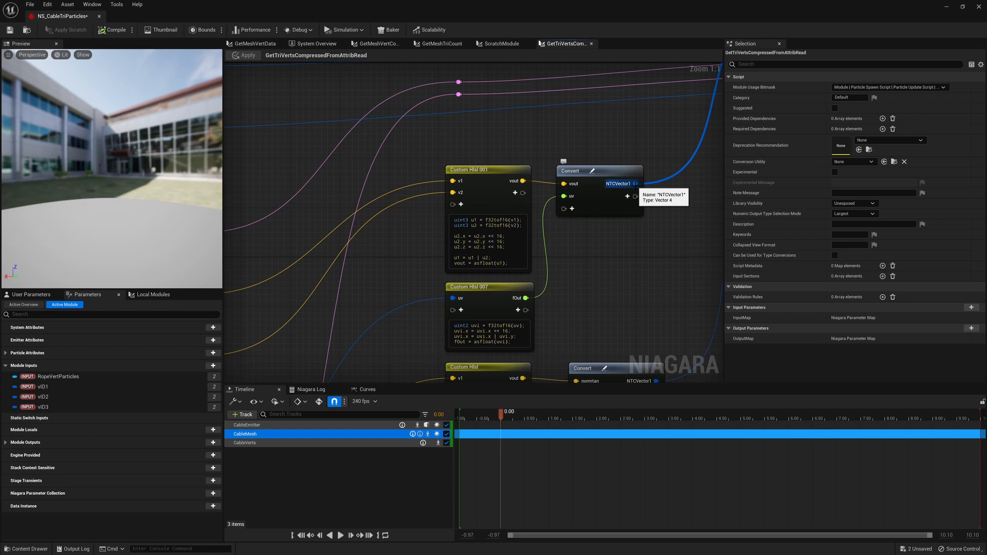
mouse_move(661, 238)
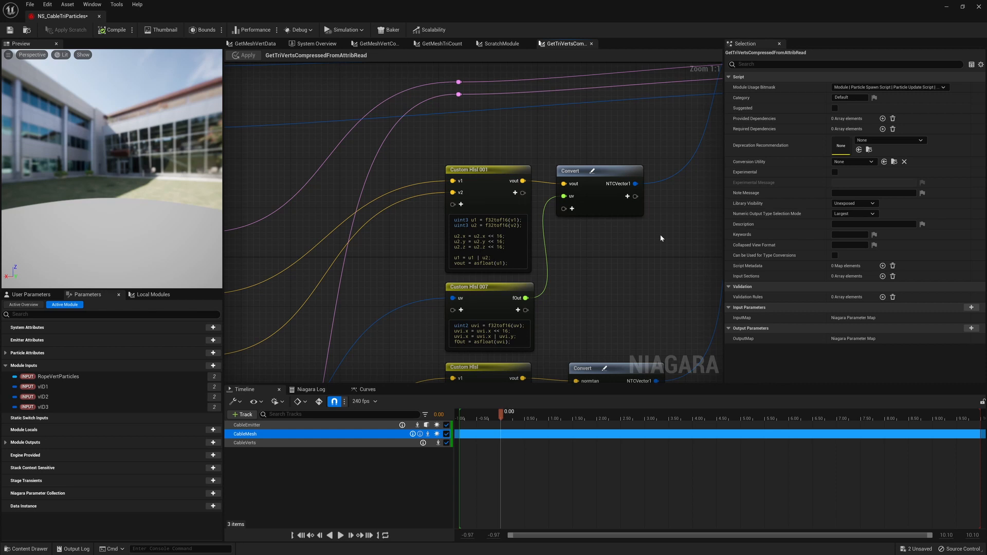
mouse_move(624, 226)
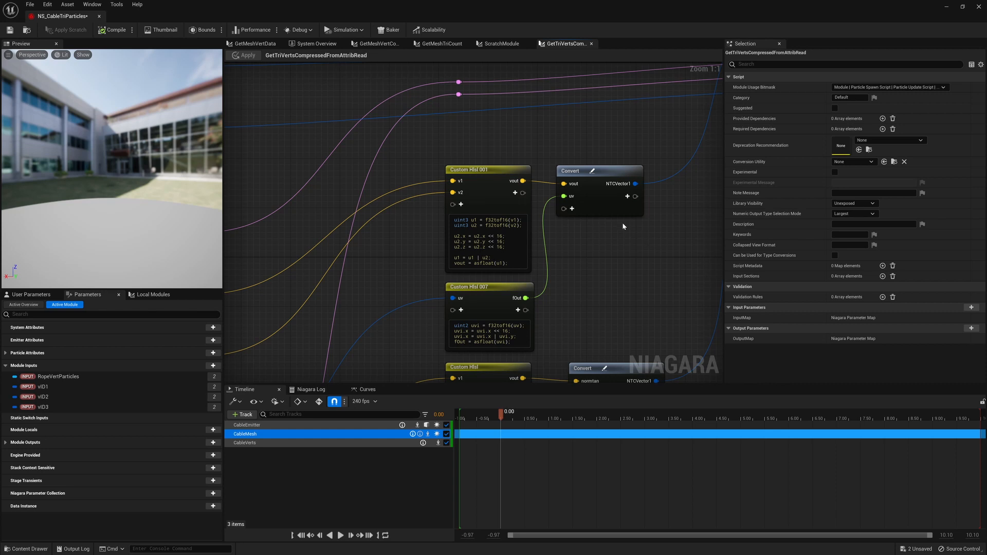
mouse_move(705, 283)
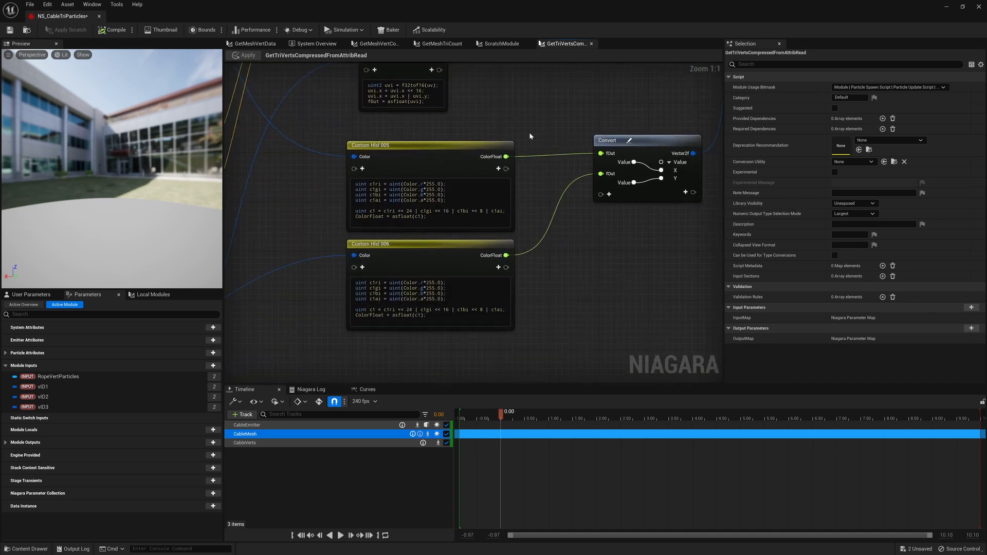
Scroll past the Convert and color Custom HLSL nodes and return to System Overview.
scroll("down", 3)
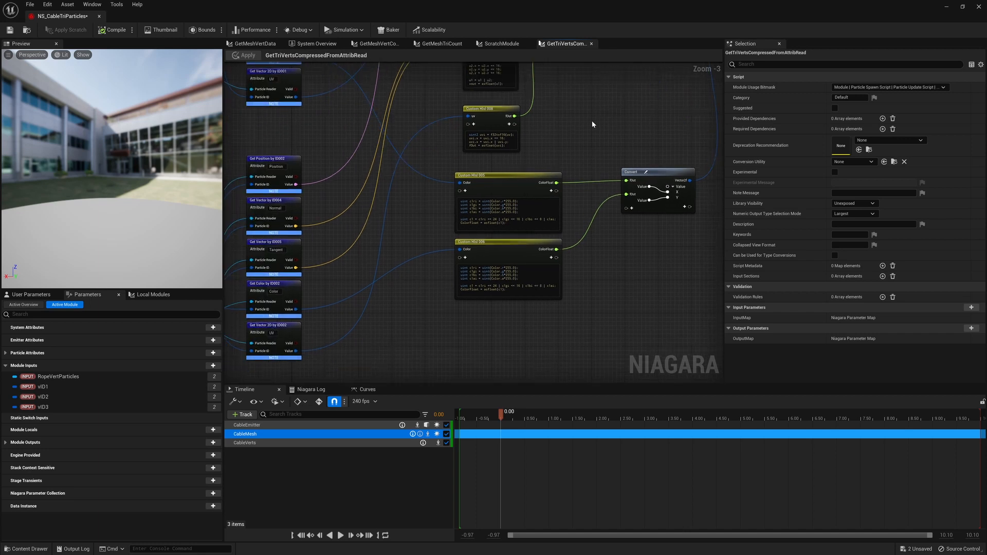
left_click(316, 44)
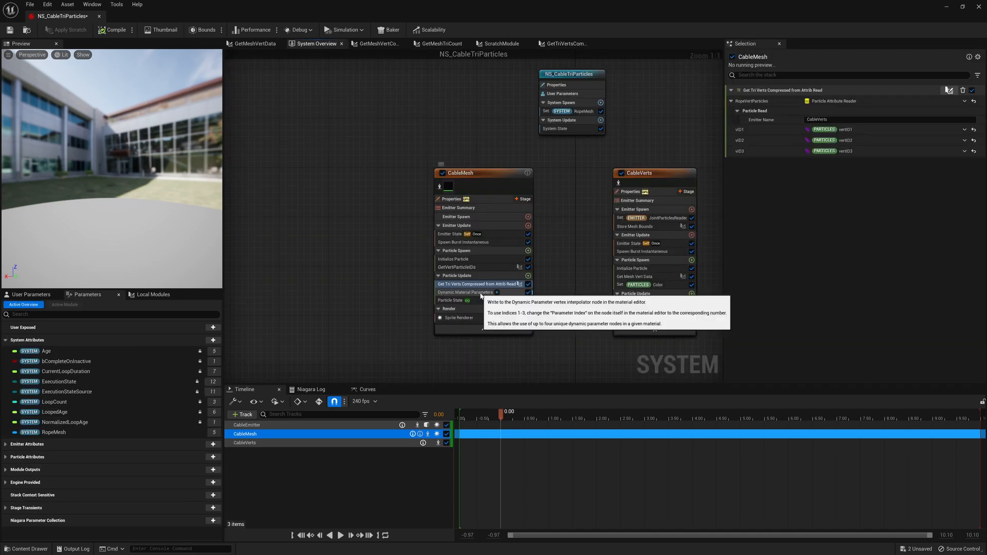
Review CableMesh's Dynamic Material Parameters and Sprite Renderer bindings, then switch to M_ReadTri.
left_click(465, 293)
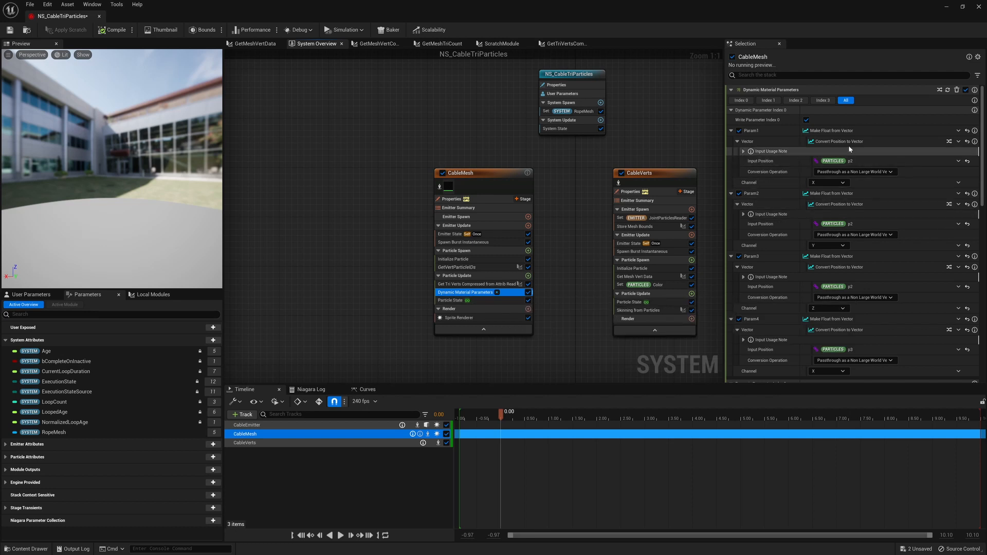
scroll("down", 3)
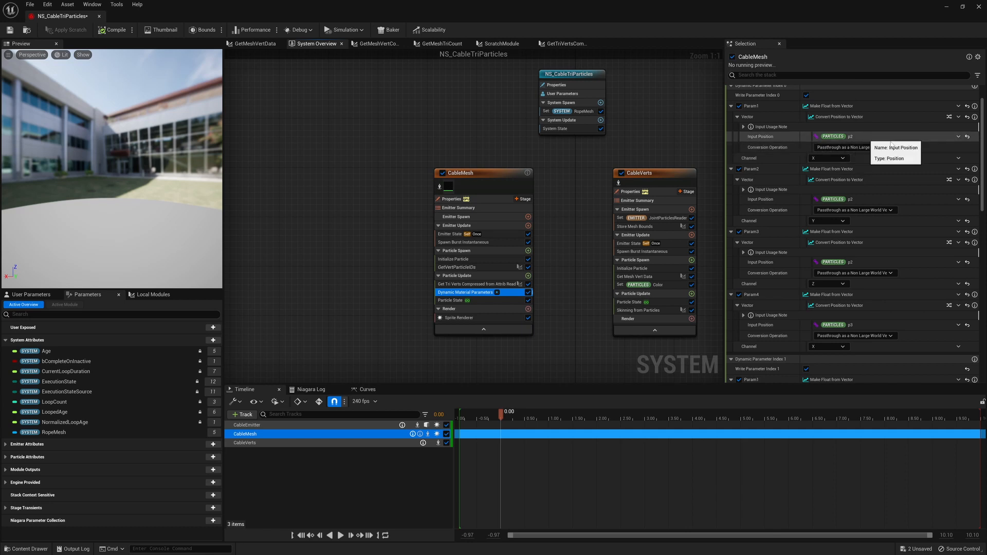
mouse_move(891, 128)
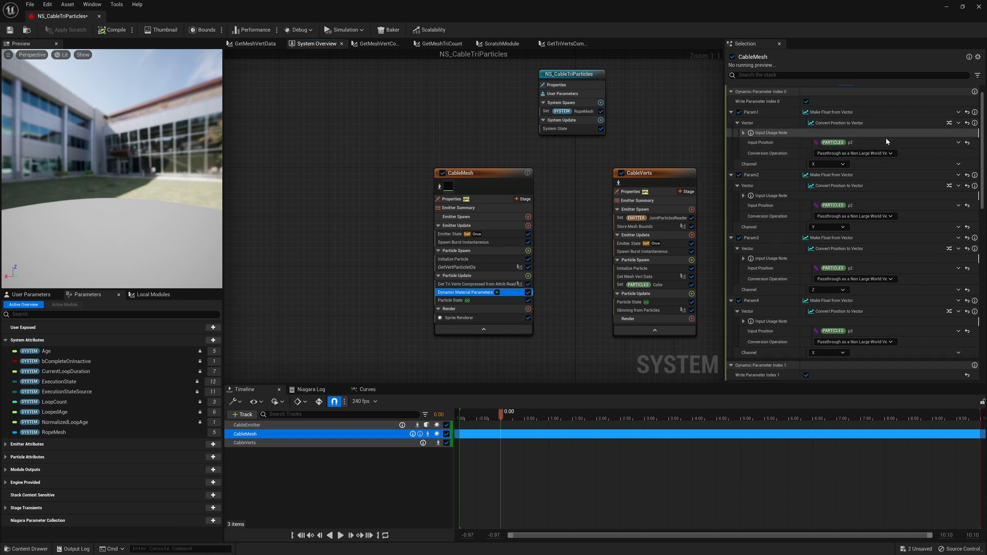
left_click(458, 317)
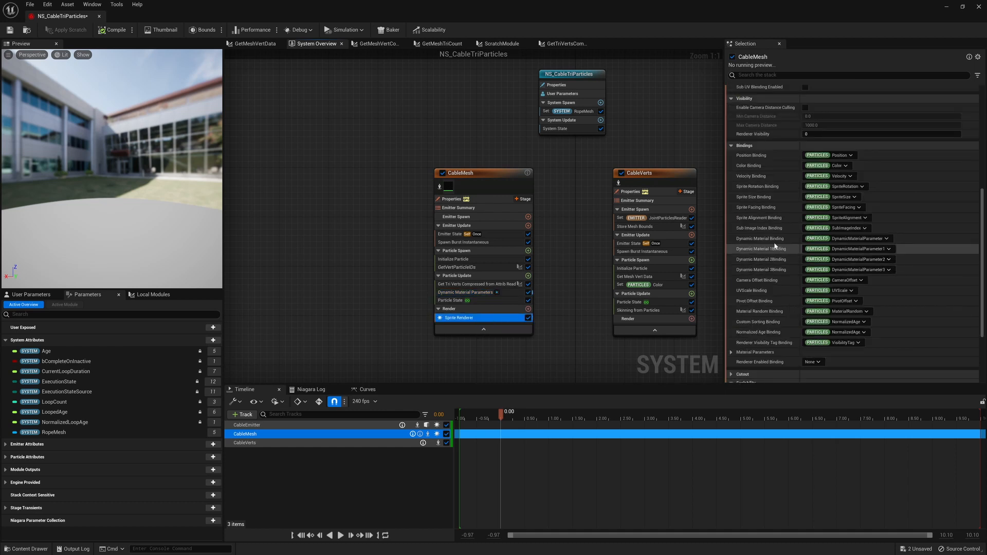
mouse_move(494, 318)
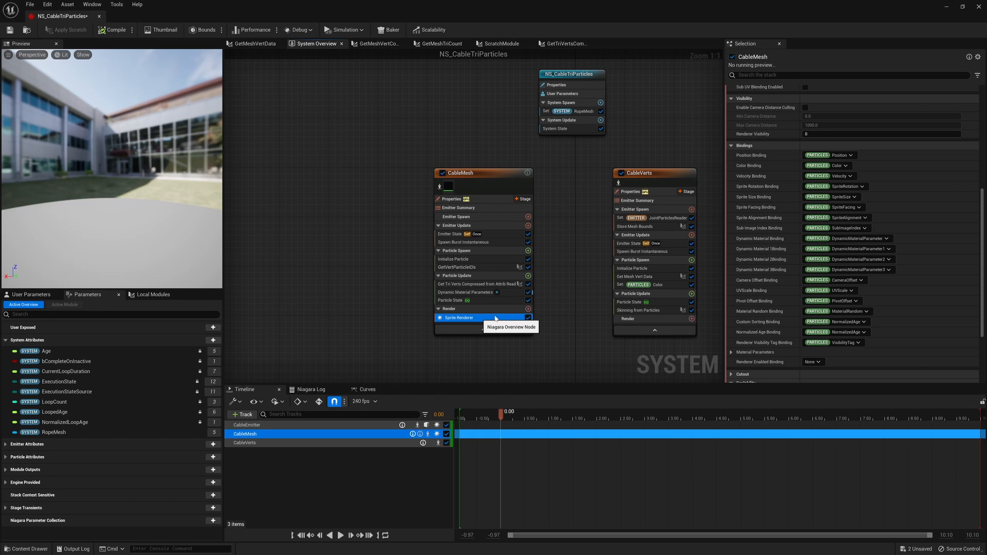
left_click(147, 13)
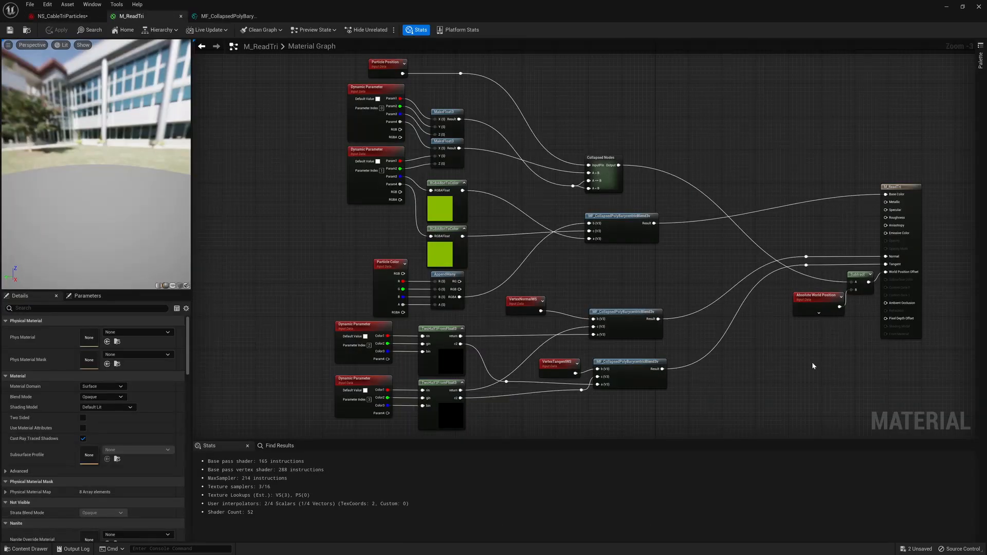
mouse_move(327, 168)
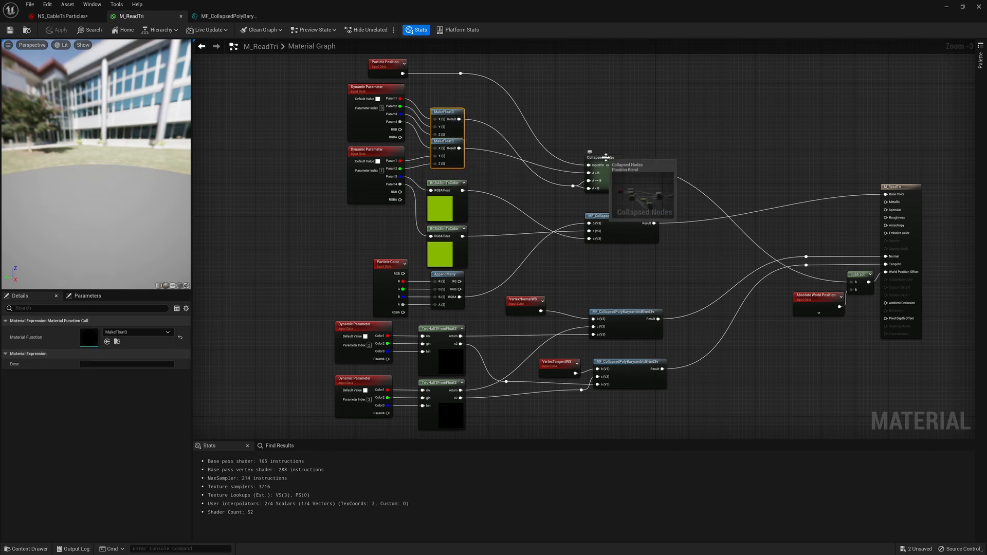
View the RGBA8bitToColor and TwoHalfF3FromFloat3 code, then drag the cable endpoint to bend it.
left_click(387, 66)
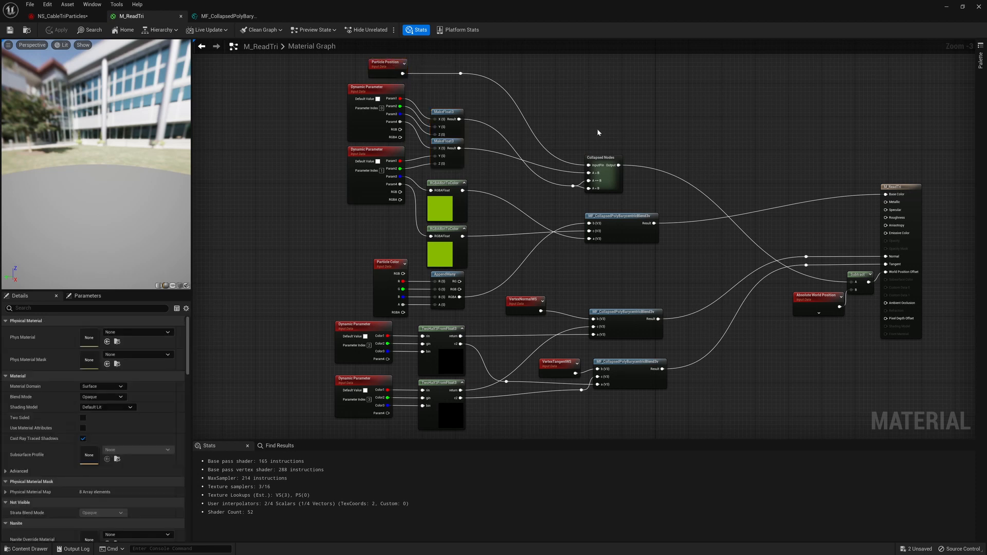
left_click(446, 183)
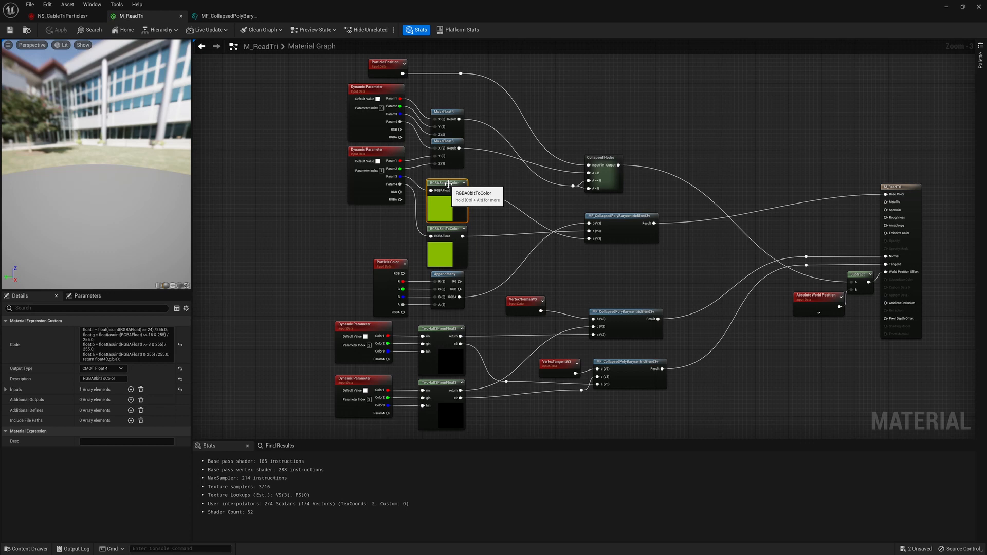
mouse_move(371, 151)
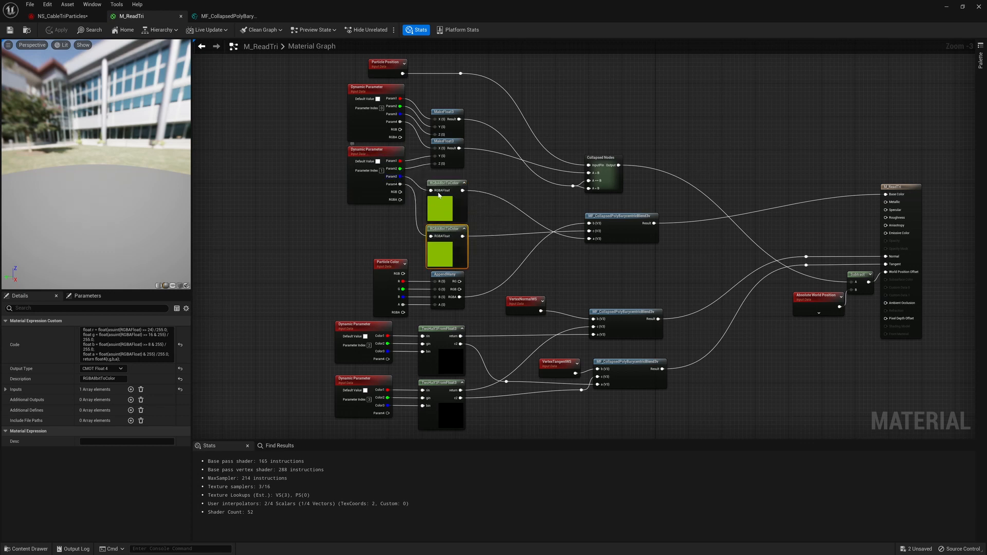
mouse_move(441, 207)
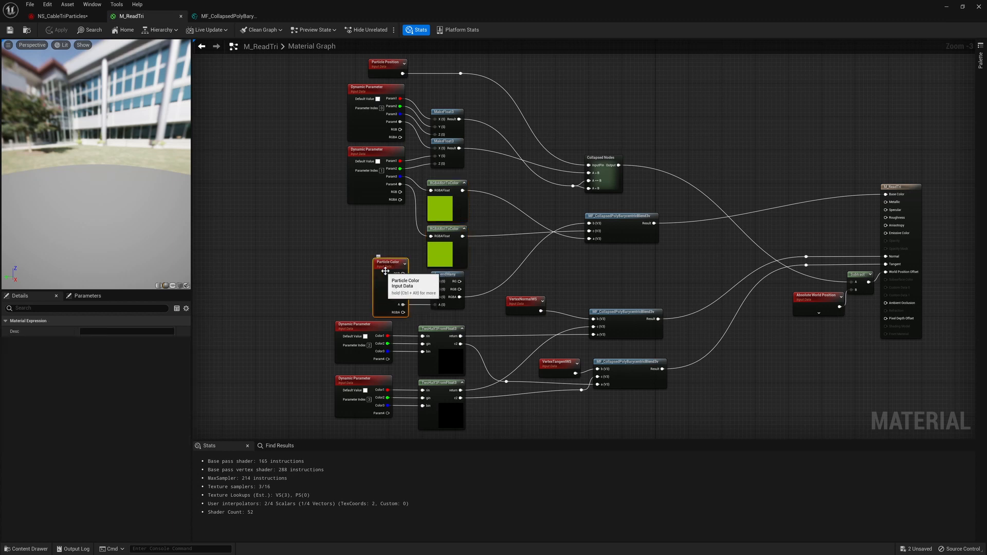
mouse_move(477, 265)
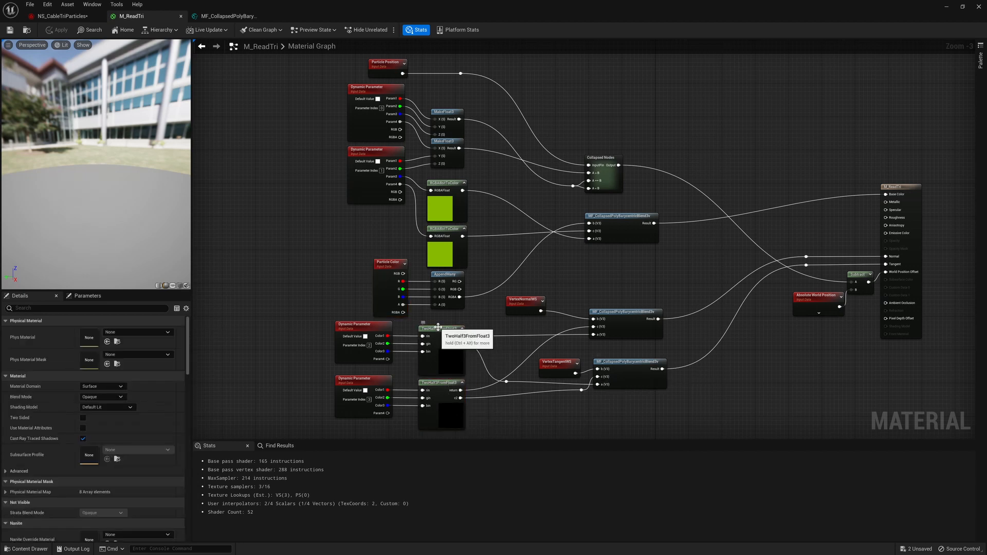
left_click(441, 328)
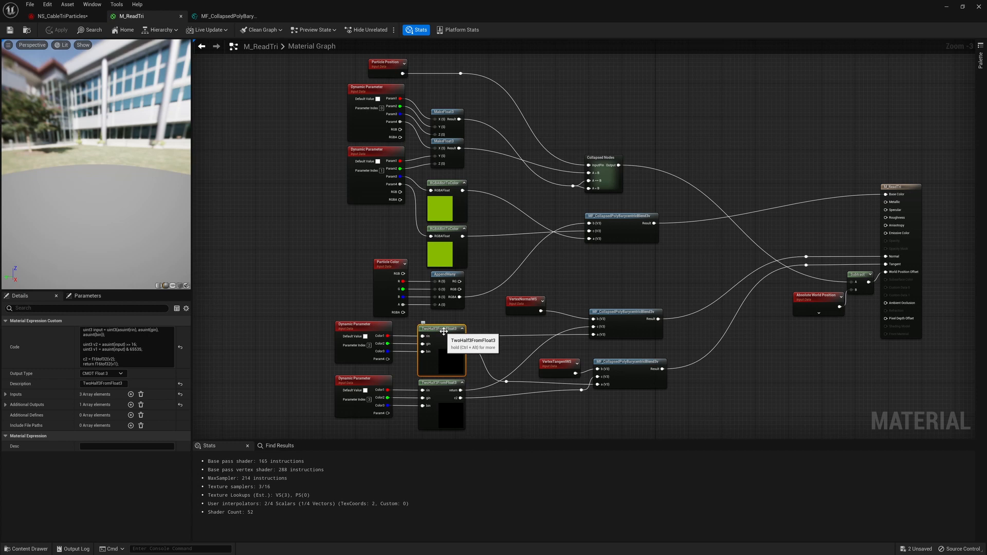
mouse_move(680, 424)
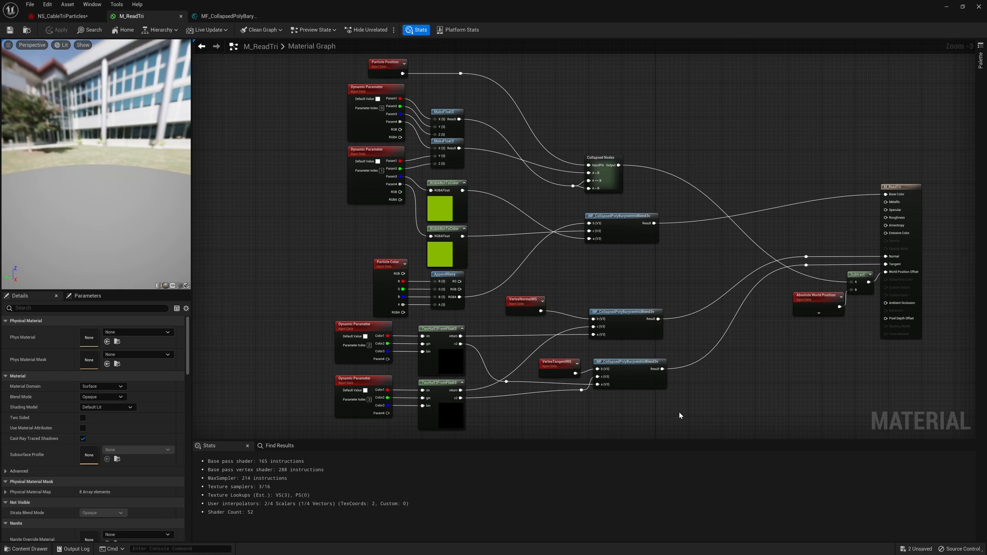
mouse_move(664, 423)
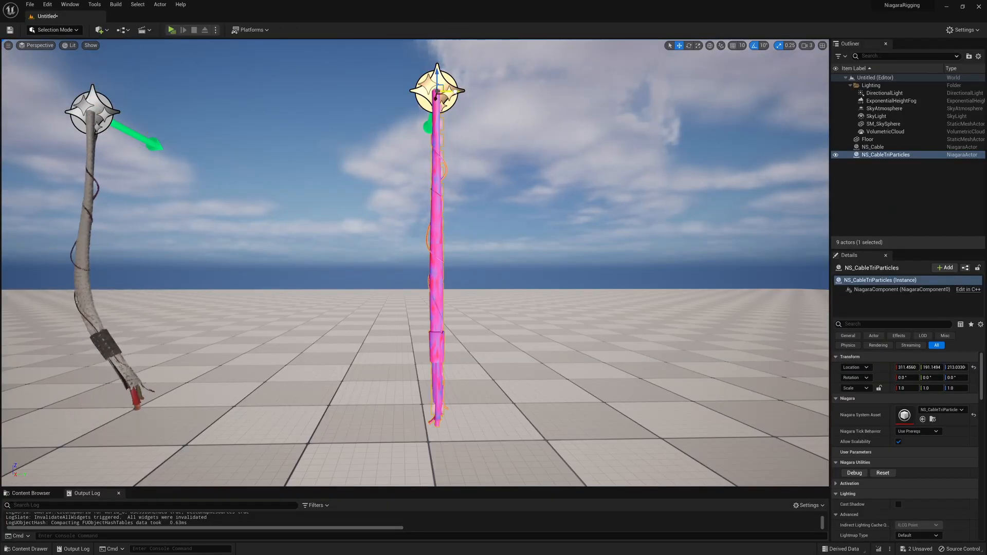
left_click_drag(437, 79, 614, 95)
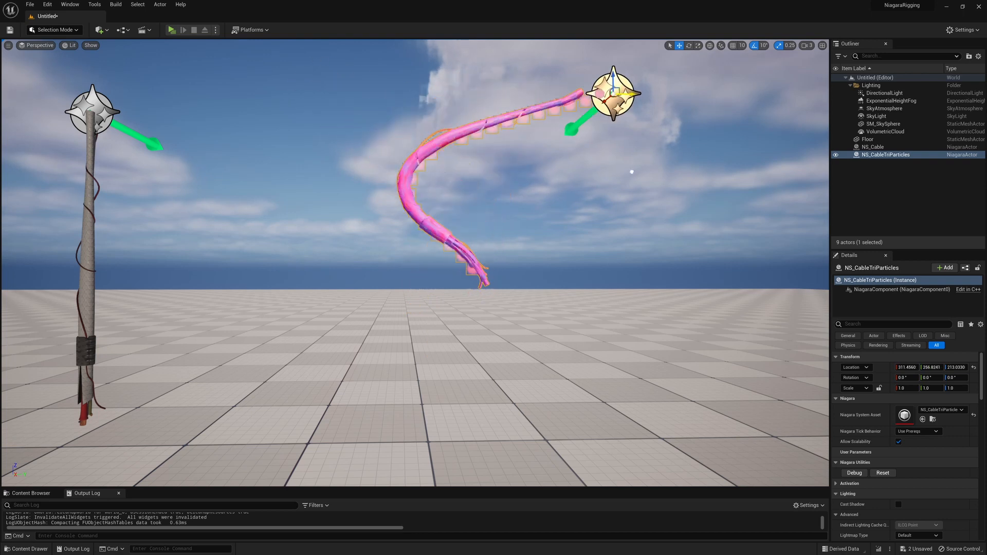